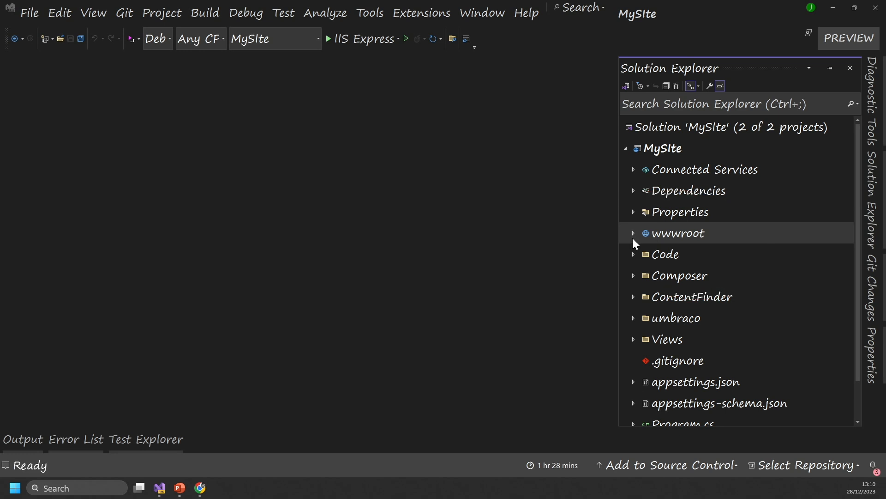
Expand MySite's wwwroot folder in Solution Explorer to show 500.html and favicon.ico
left_click(633, 233)
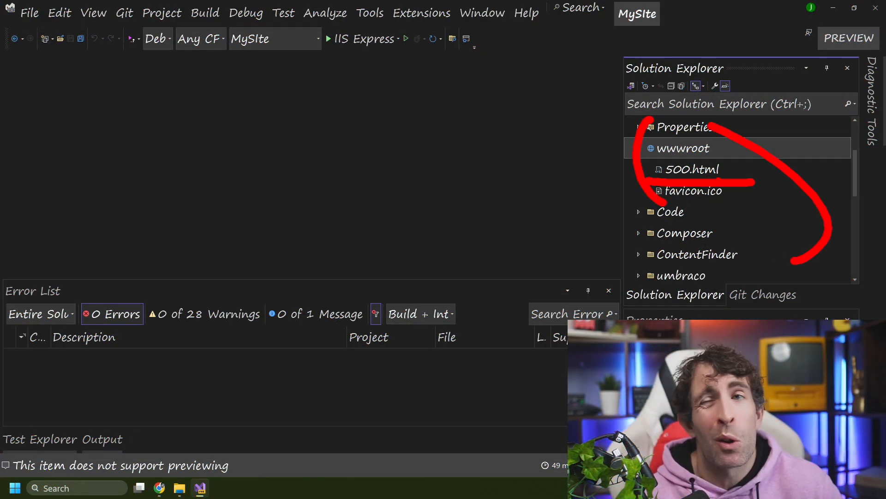
double_click(692, 168)
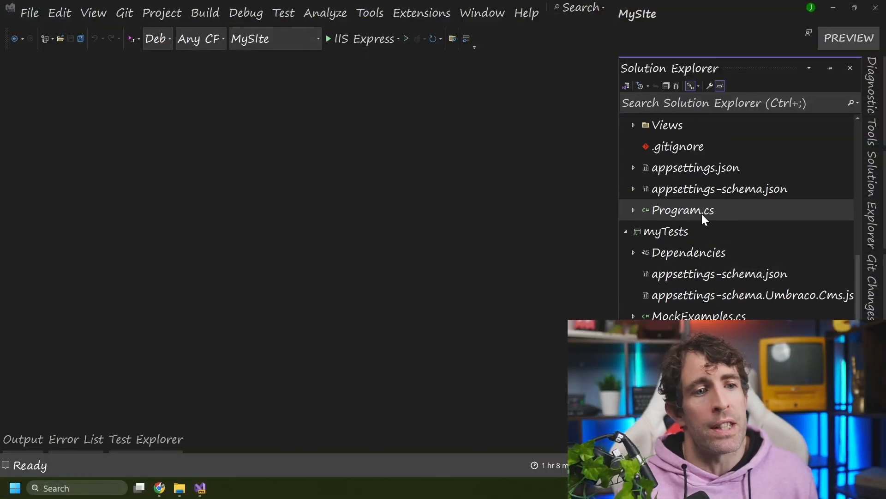
Open Program.cs and scroll to the app.UseExceptionHandler("/500.html") line
double_click(683, 209)
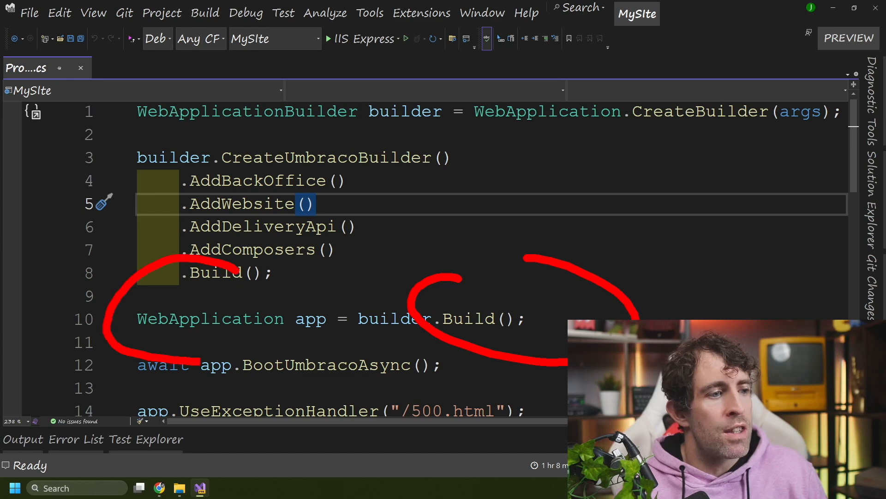
scroll("down", 3)
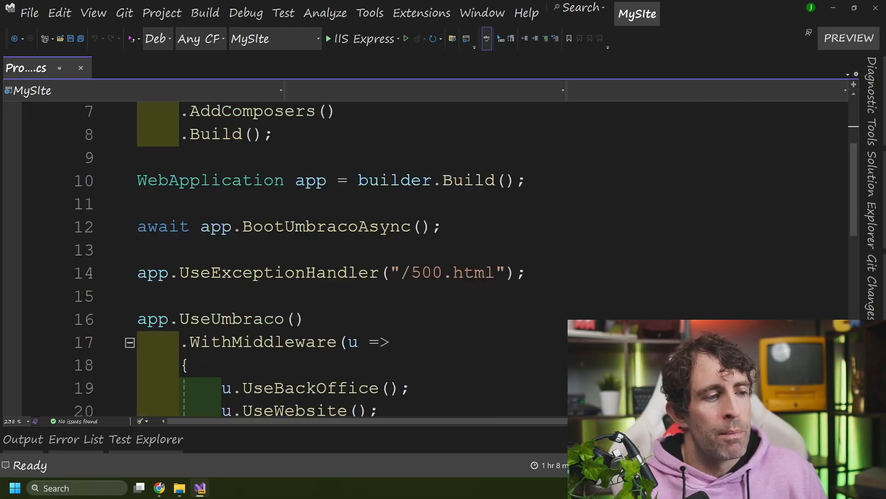
scroll("down", 3)
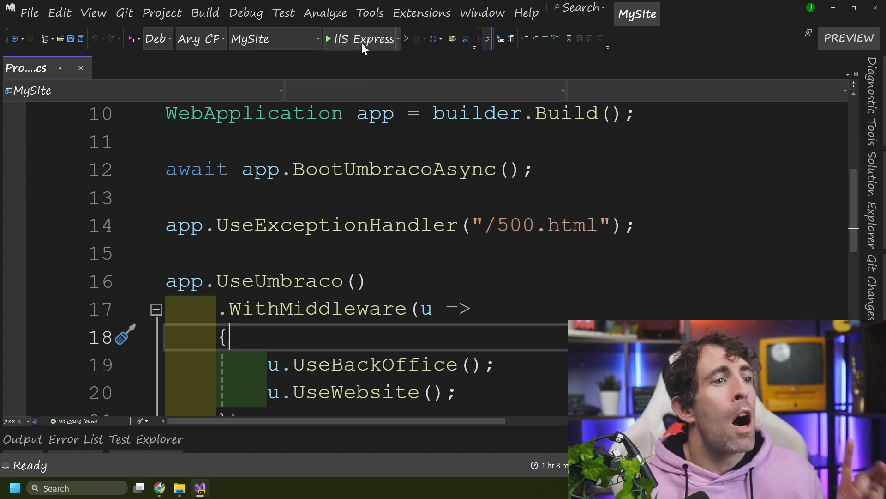
Start debugging under IIS Express and request localhost:44368/throw-error in Chrome
left_click(361, 39)
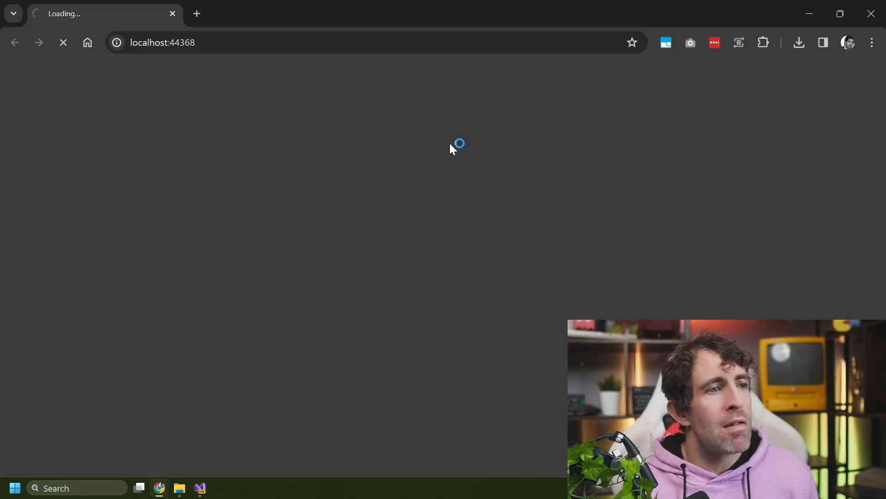
left_click(368, 43)
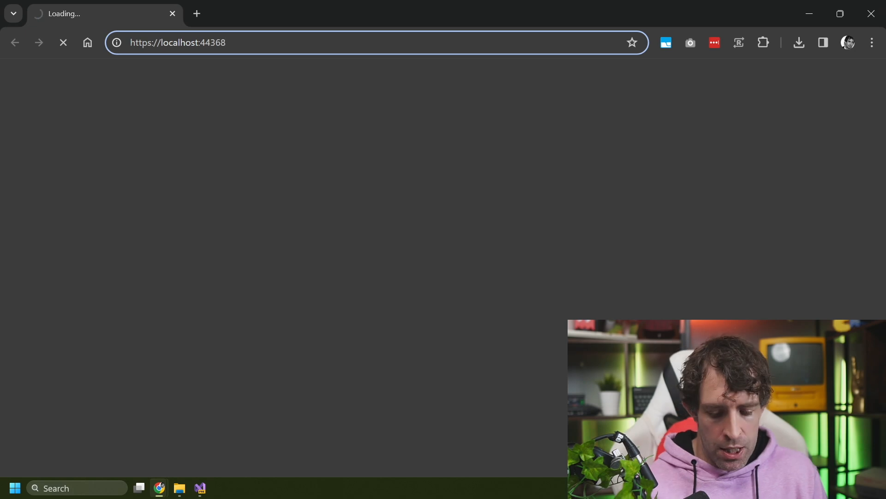
type("/thr")
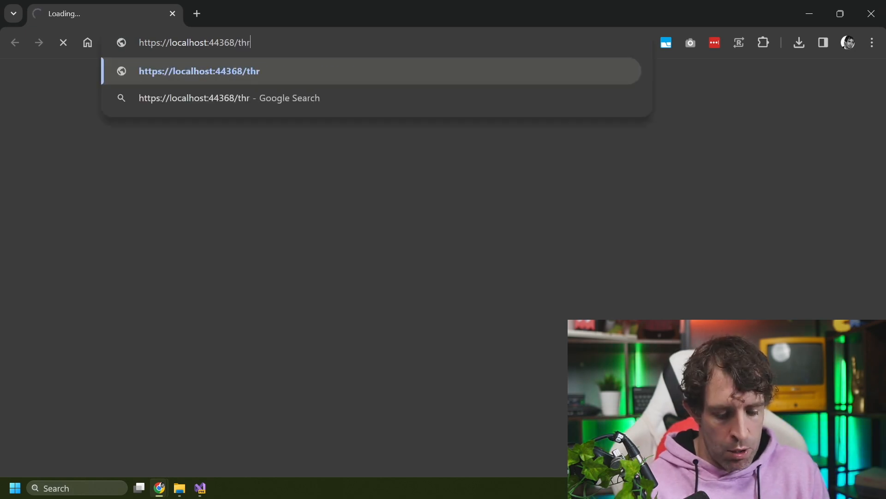
type("ow-err")
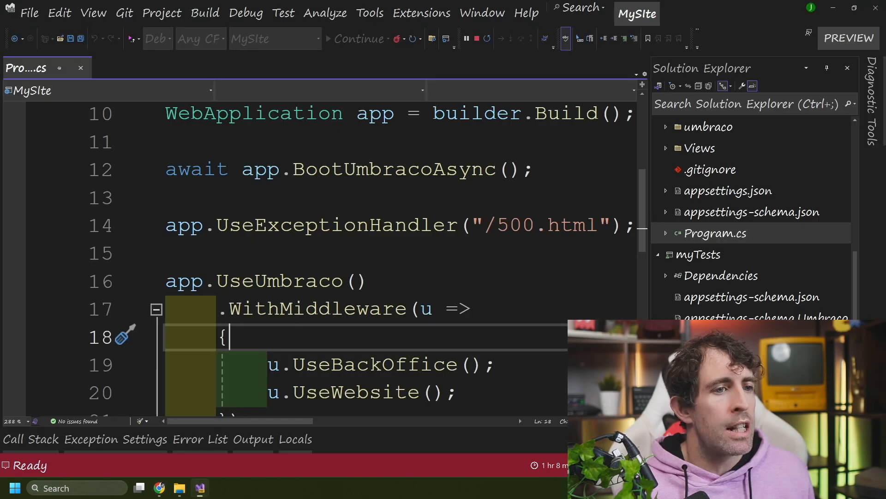
Open wwwroot's 500.html error page in the editor
double_click(719, 211)
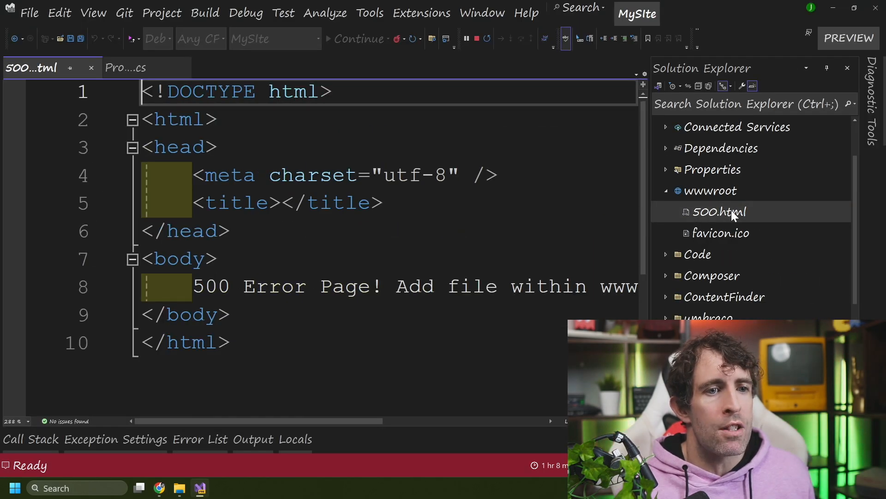
mouse_move(731, 225)
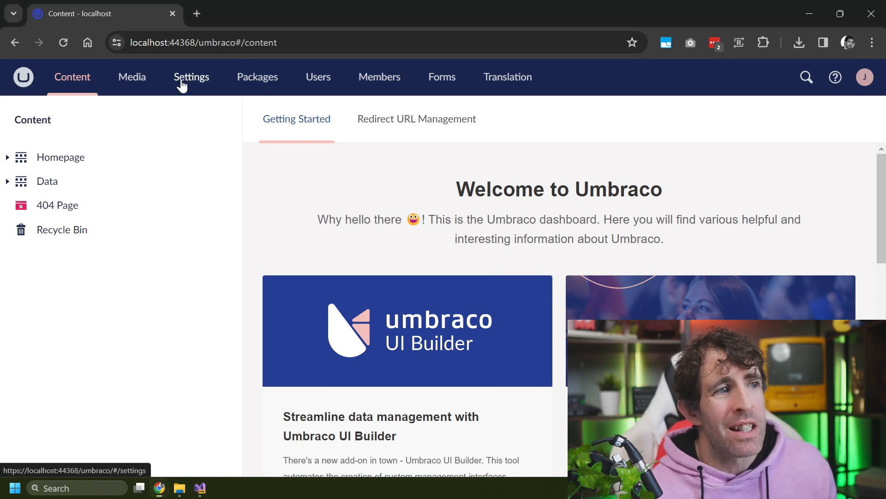
In Settings > Document Types, start a new document type with template named 404
left_click(191, 76)
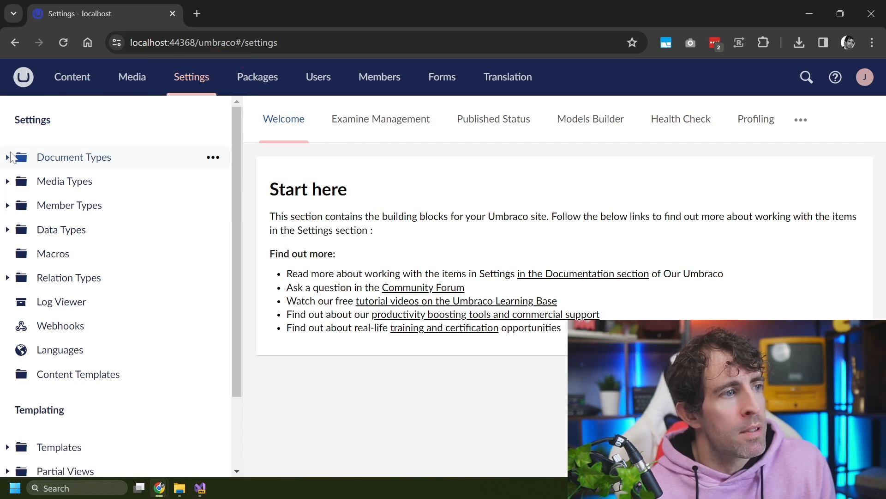
left_click(8, 157)
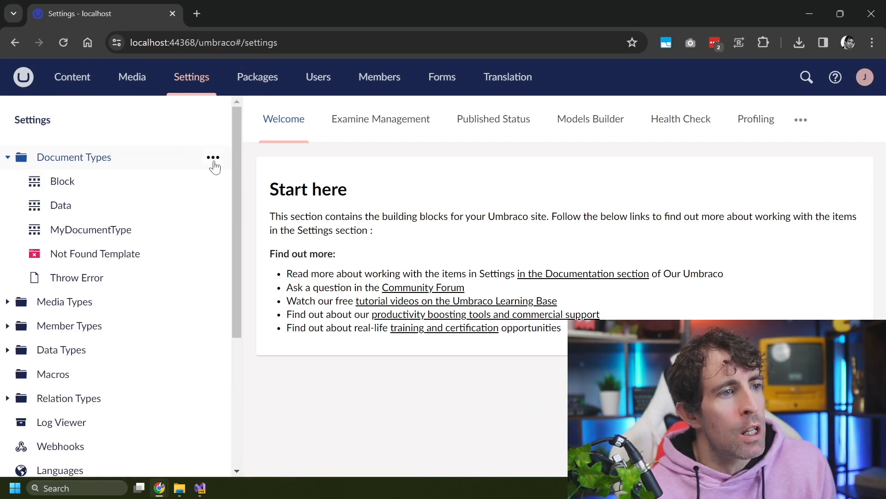
left_click(213, 157)
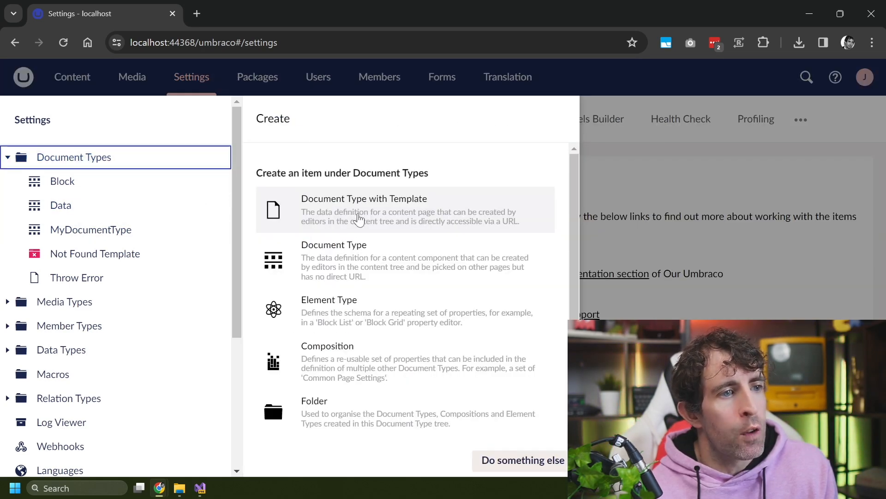
left_click(364, 209)
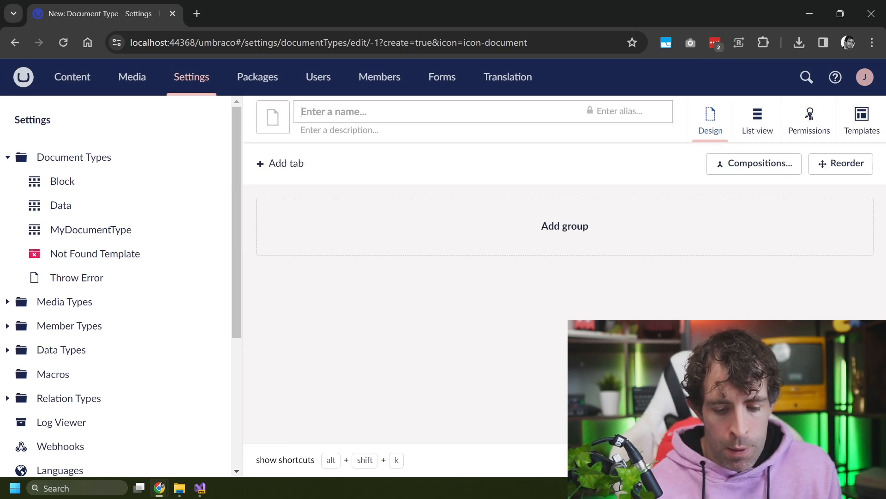
type("404")
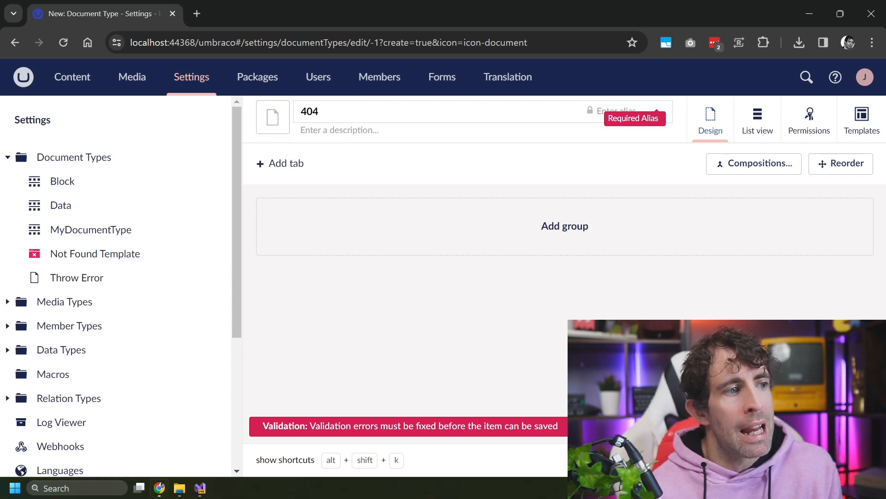
mouse_move(95, 252)
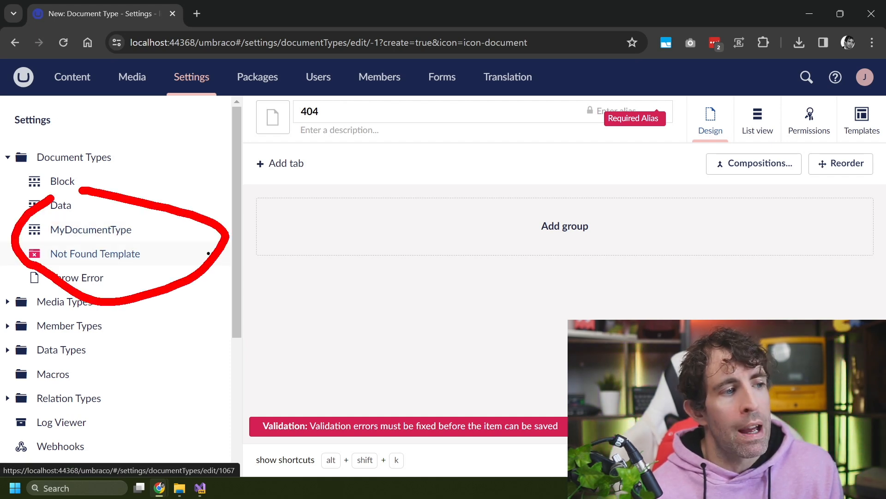
Abandon it and open the existing Not Found Template document type instead
left_click(95, 253)
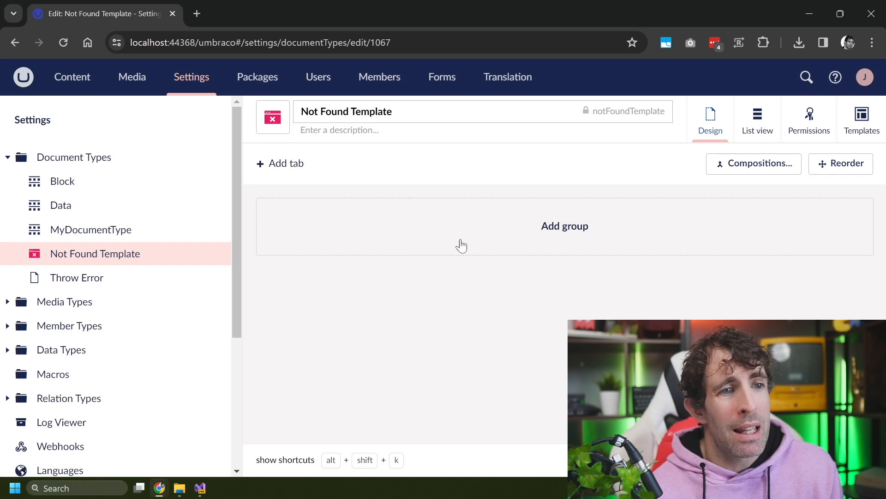
mouse_move(530, 207)
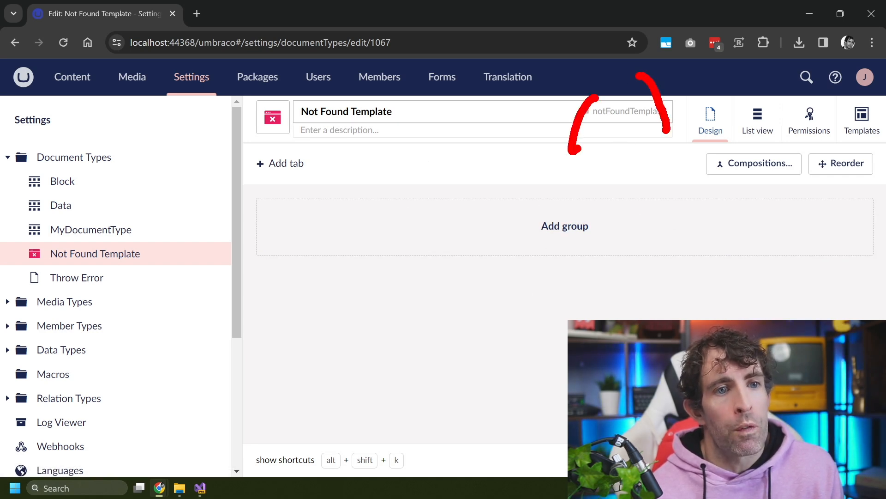
left_click(861, 119)
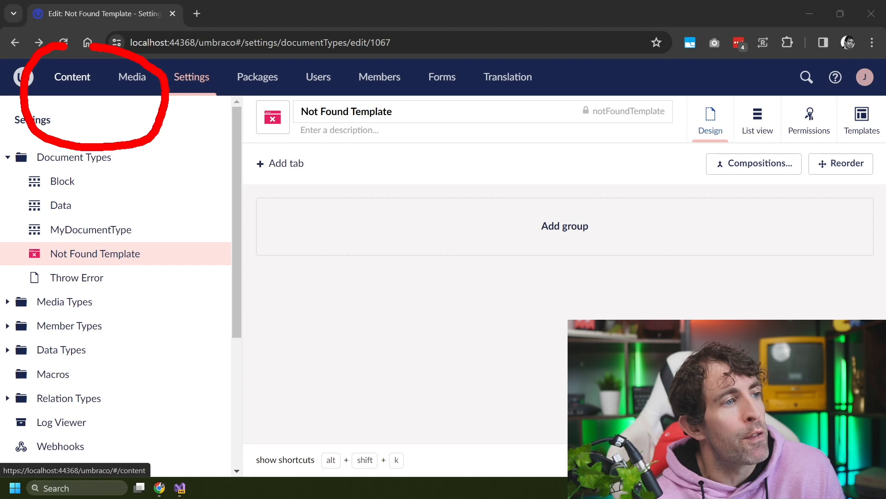
Switch to the Content section and view the 404 Page item's Info panel
left_click(72, 77)
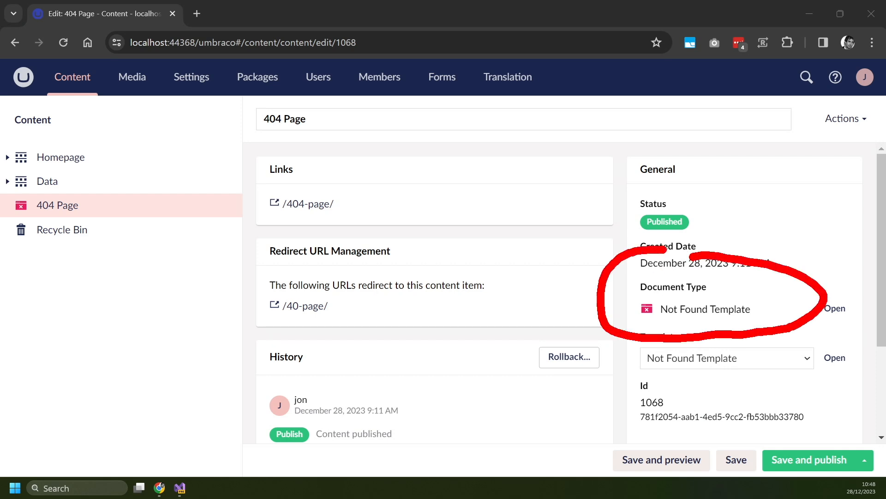
scroll("down", 3)
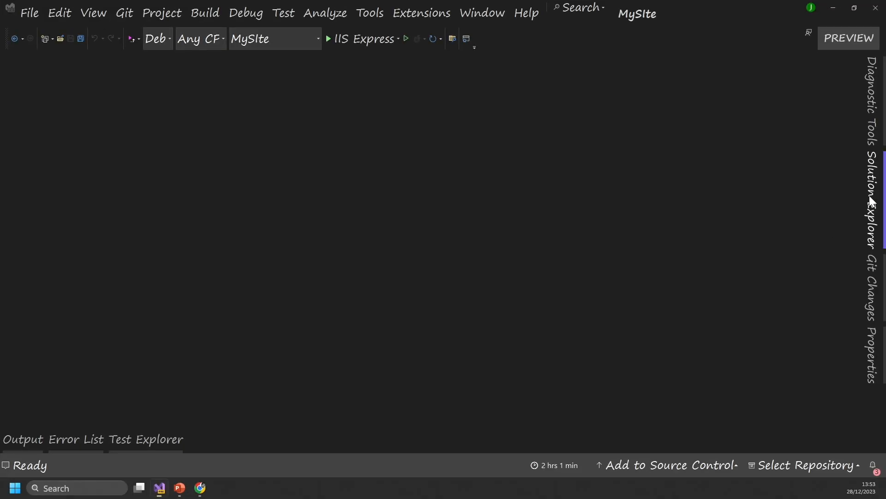
Open appsettings.json and scroll to the Error404Collection entry for content 1068
left_click(875, 192)
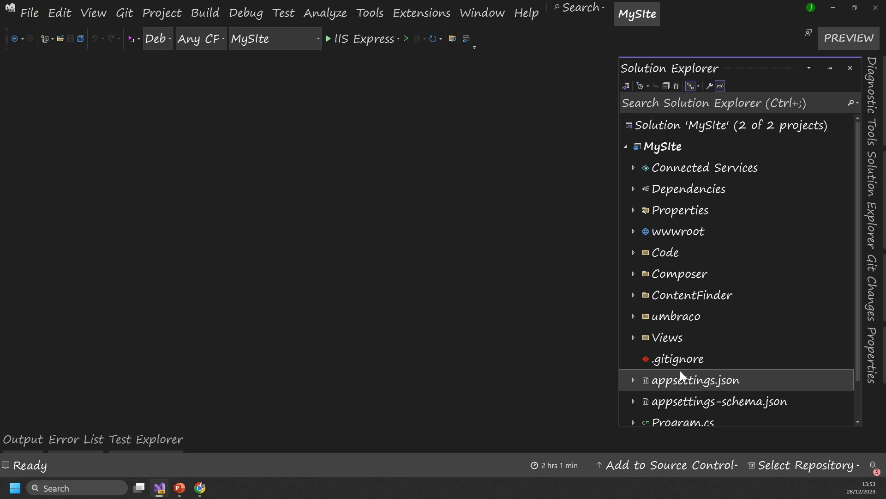
double_click(696, 380)
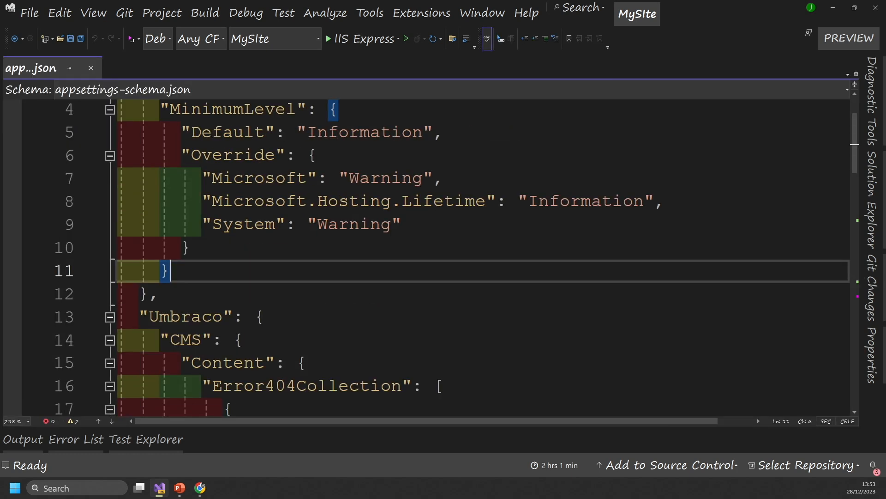
scroll("down", 3)
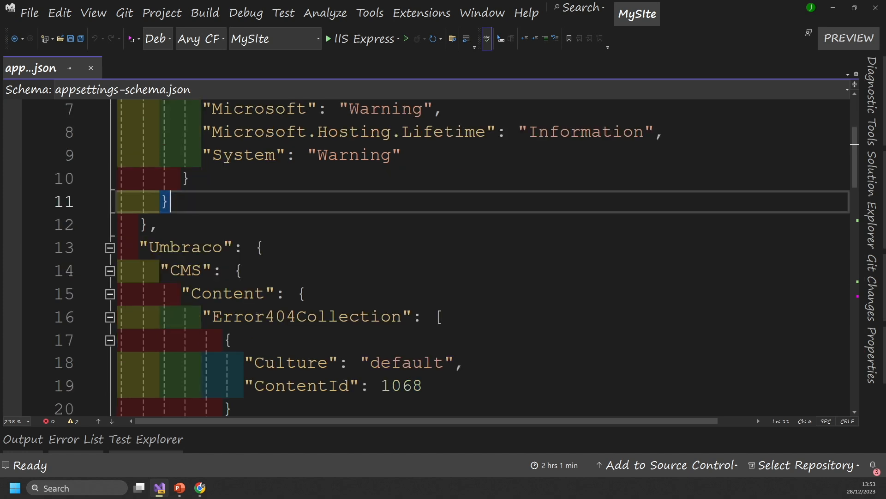
scroll("down", 3)
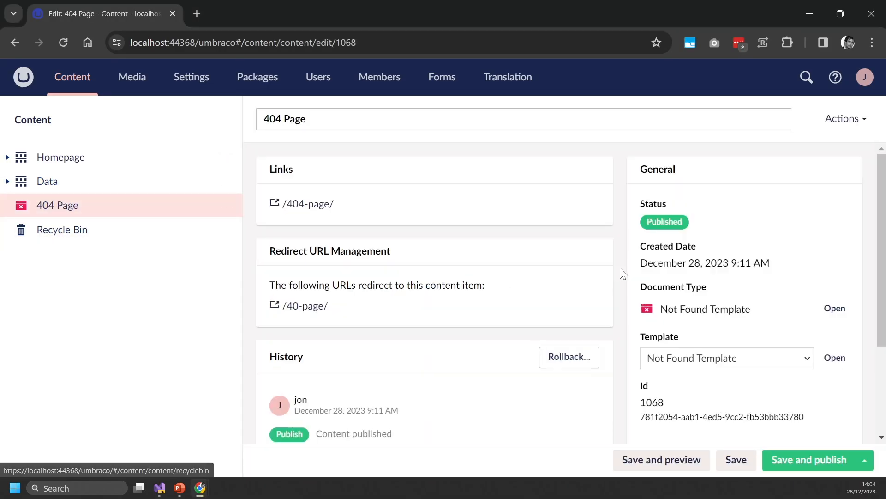
scroll("down", 3)
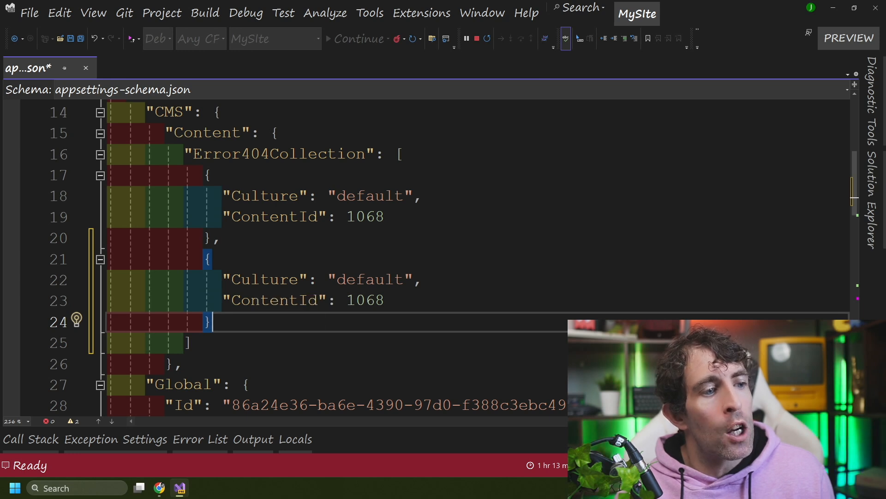
Add a second Error404Collection entry for content 1068 with Culture "fr"
type("fr")
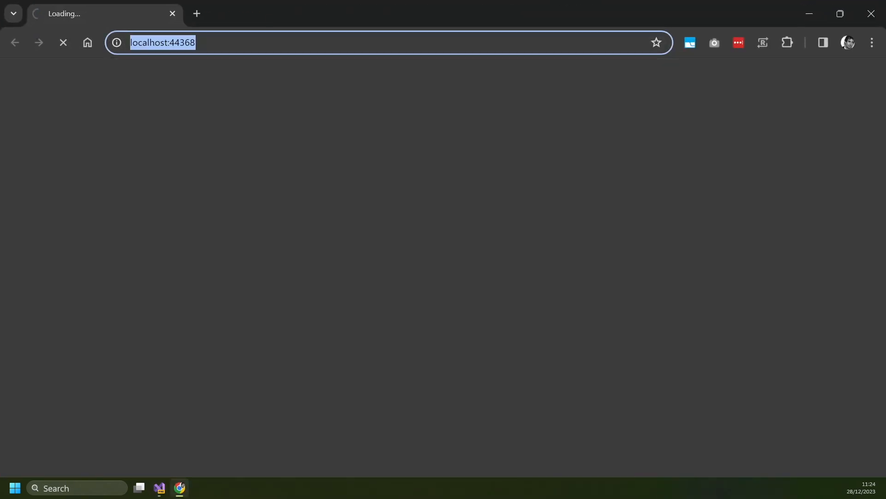
type("https://localhost:44368/fdfdfd")
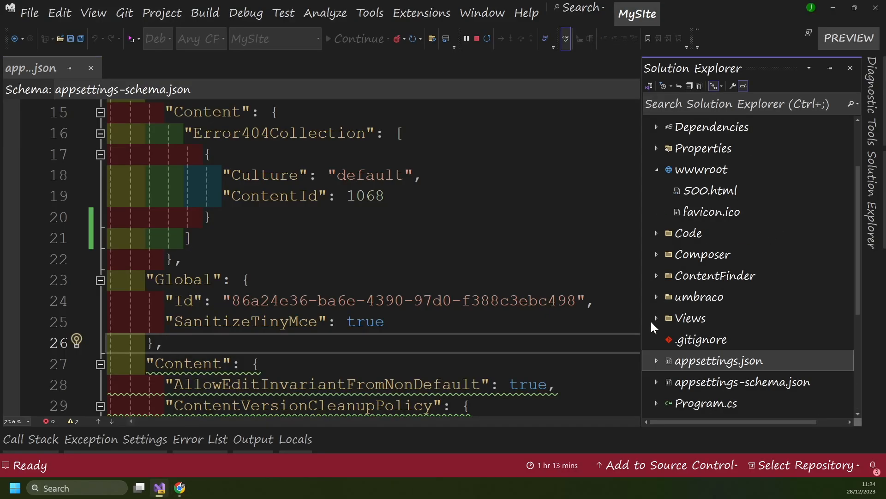
Open Views/NotFoundTemplate.cshtml and edit its placeholder text with "!"
left_click(689, 318)
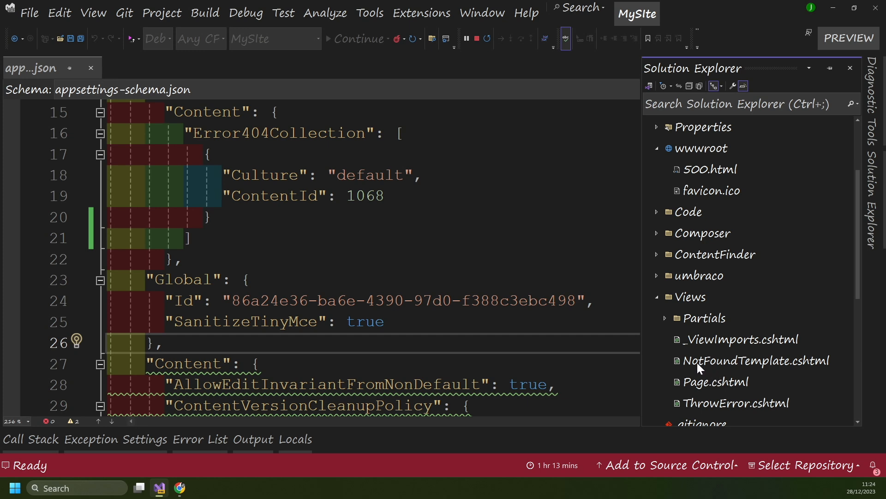
double_click(755, 361)
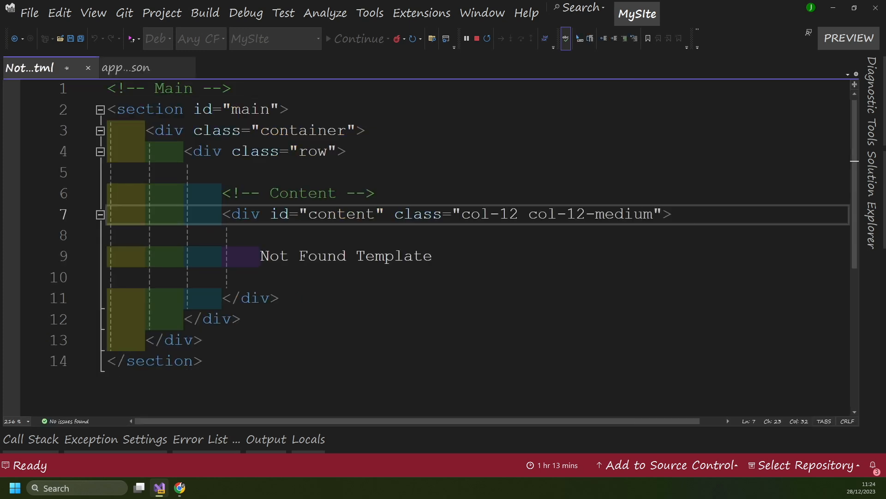
type("!")
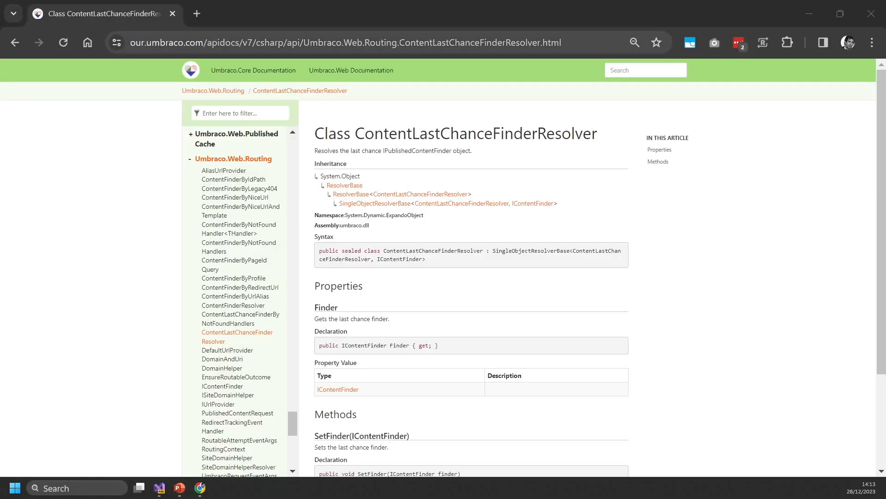
Highlight the ContentLastChanceFinderResolver class name in the docs title, then clear the selection
left_click_drag(315, 133, 399, 134)
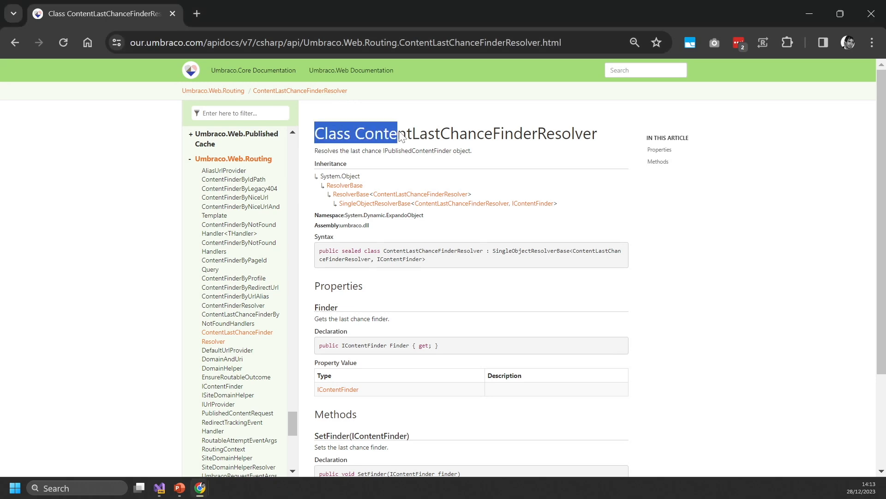
left_click(719, 210)
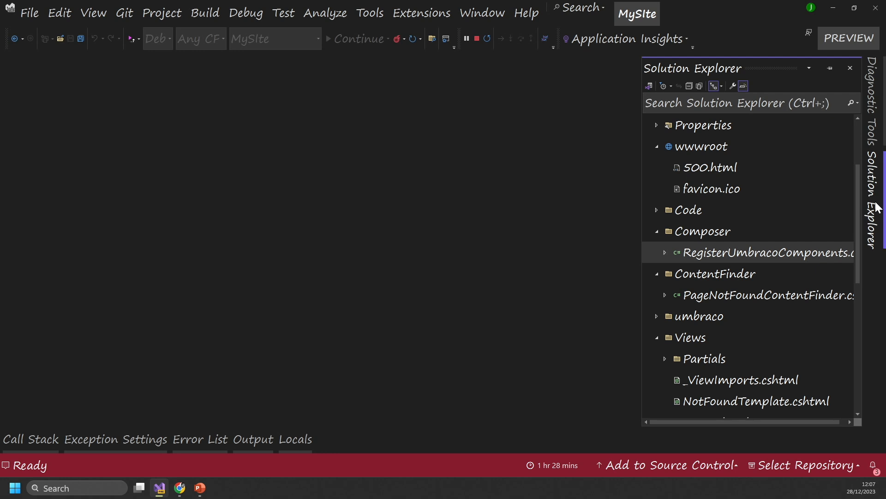
mouse_move(708, 246)
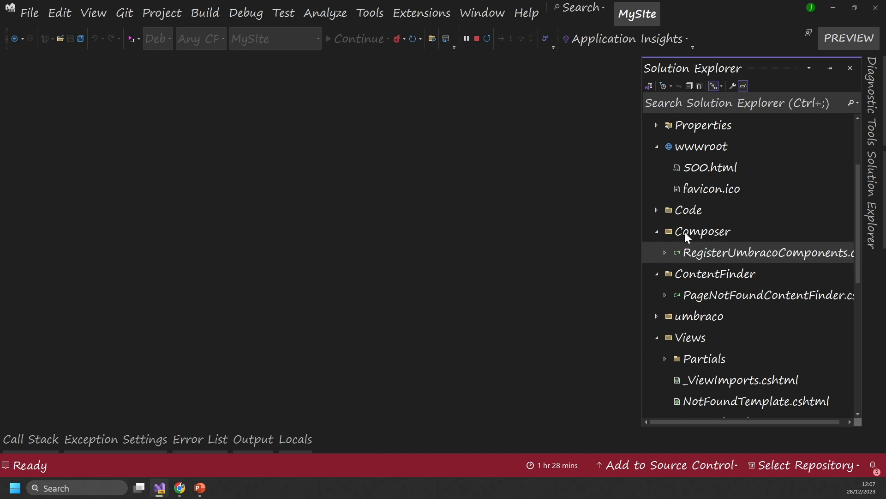
mouse_move(701, 249)
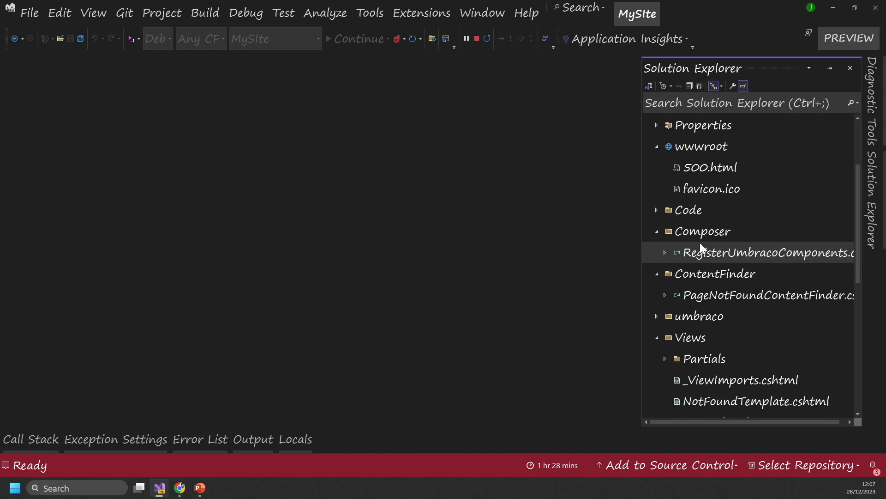
mouse_move(705, 258)
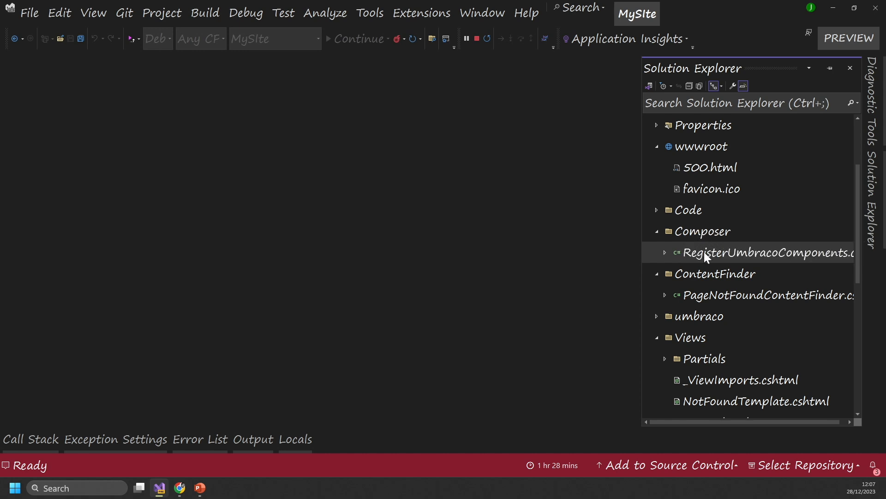
Open RegisterUmbracoComponents.cs from the Composer folder in Solution Explorer
double_click(769, 253)
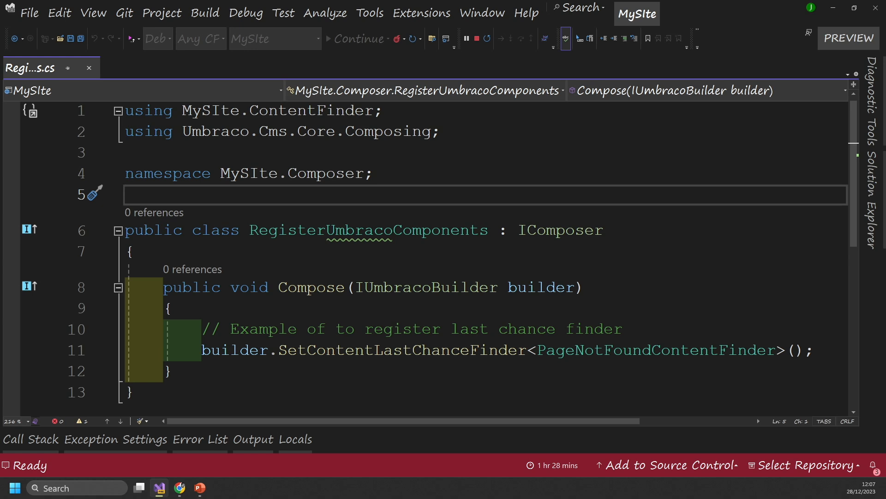
Review the Compose method calling SetContentLastChanceFinder<PageNotFoundContentFinder>()
double_click(561, 229)
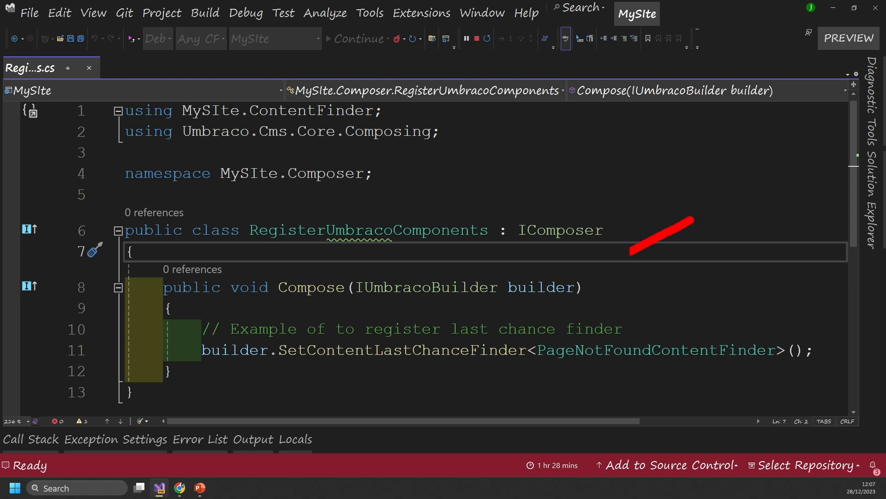
scroll("down", 3)
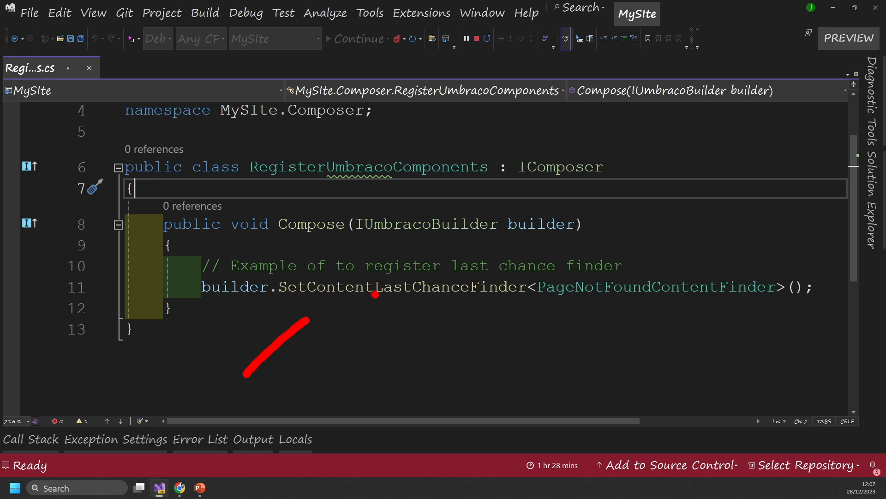
mouse_move(528, 277)
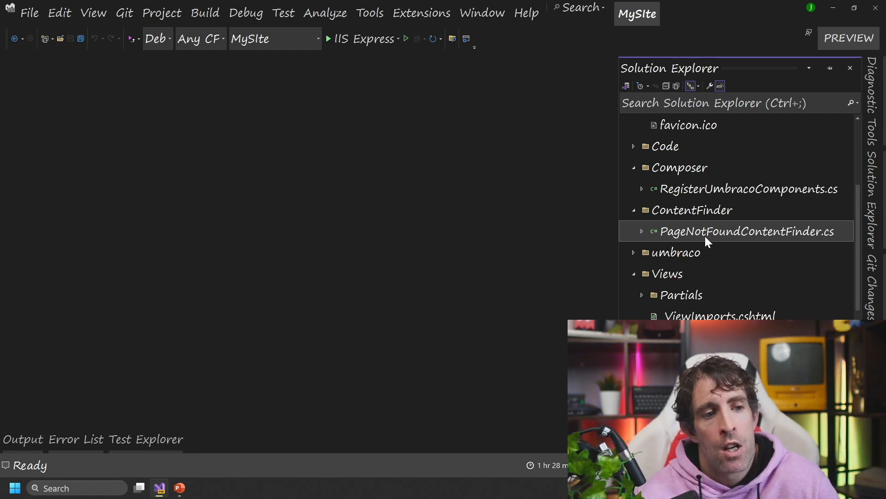
Open PageNotFoundContentFinder.cs and highlight the IContentLastChanceFinder interface heading
double_click(747, 230)
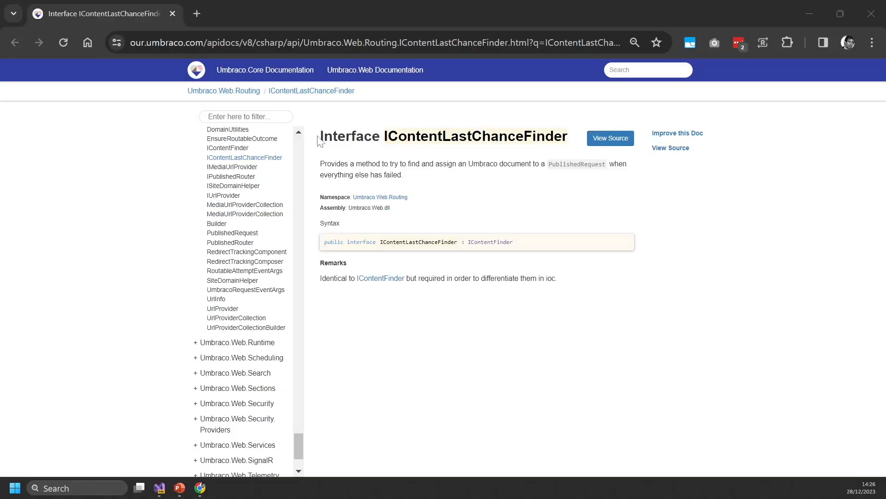
left_click_drag(321, 136, 493, 136)
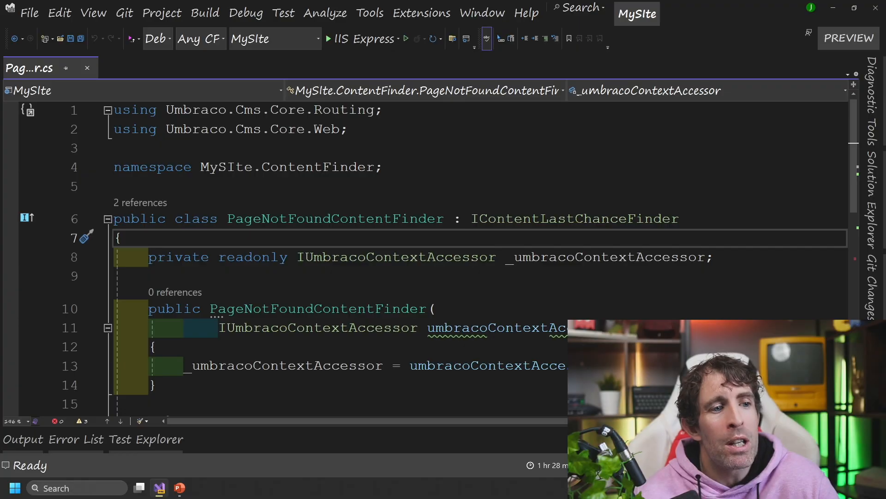
Scroll down through the jondjones channel's Videos grid of programming uploads
scroll("down", 3)
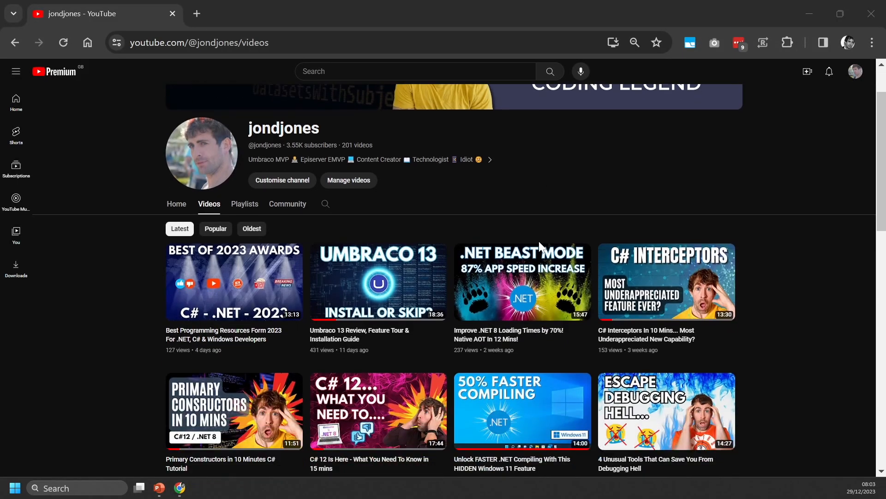
scroll("down", 3)
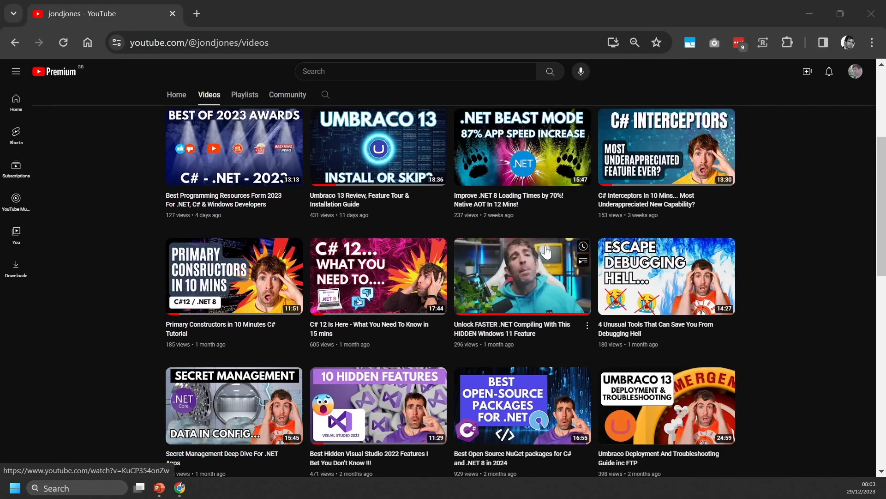
scroll("down", 3)
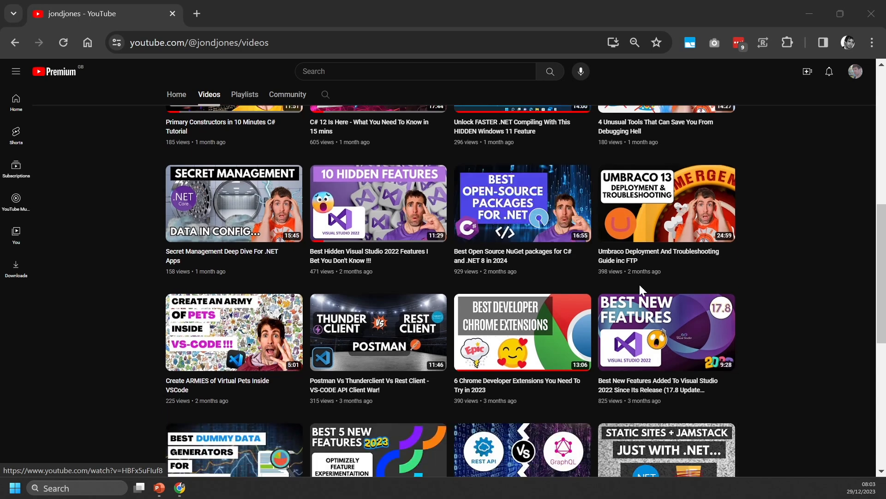